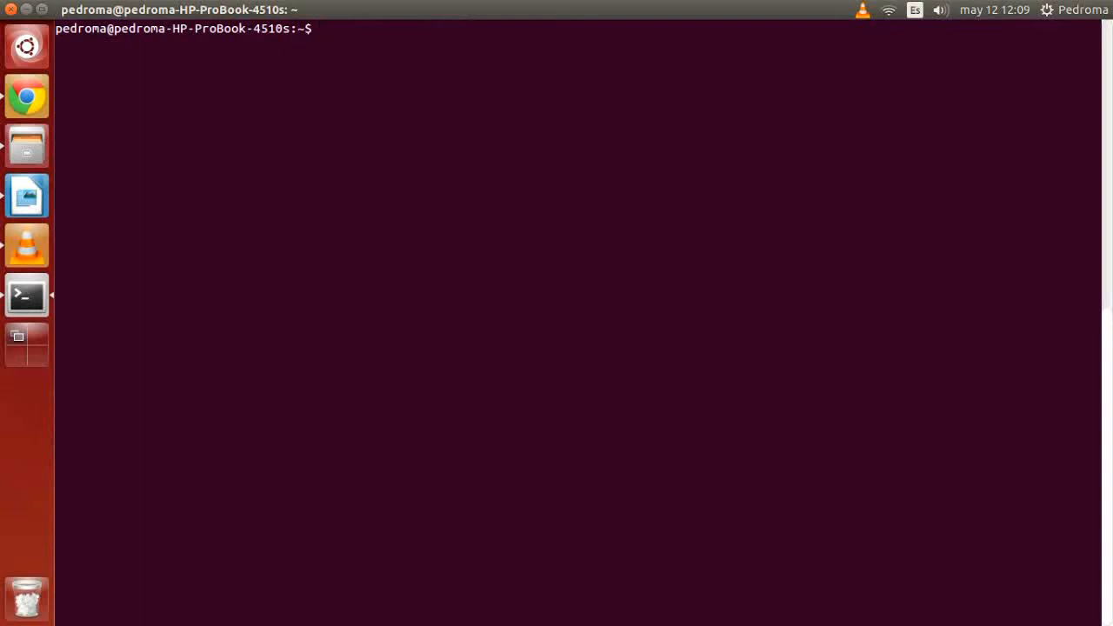
# Step: Enter 'sudo apt-get install xinetd' and cancel it with Ctrl+C before it runs
pyautogui.write('sudo')
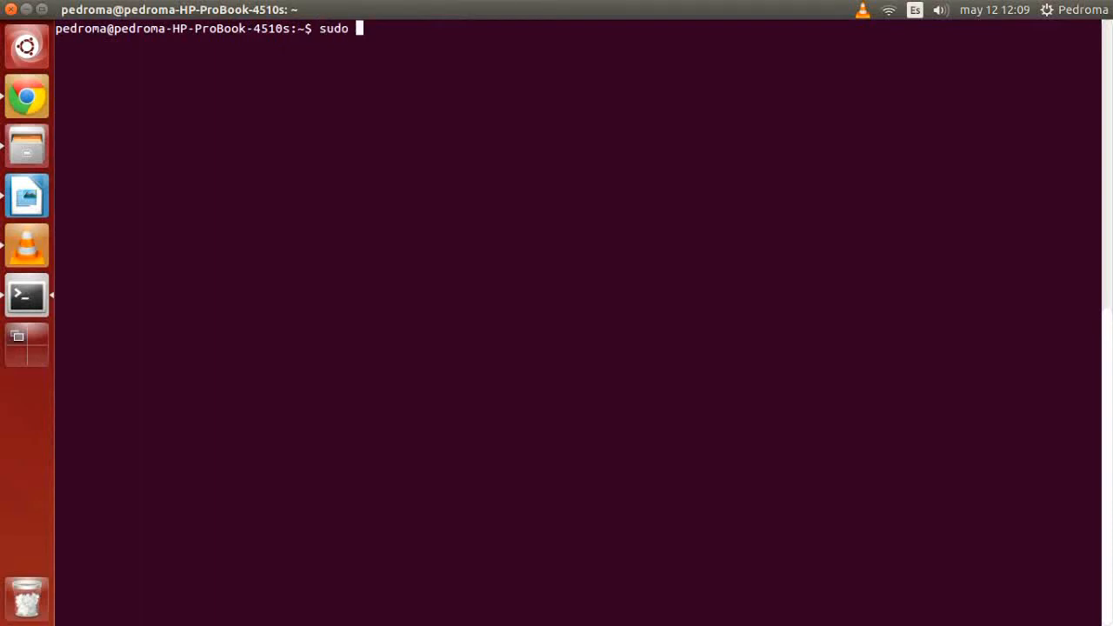
pyautogui.write('apt-get install')
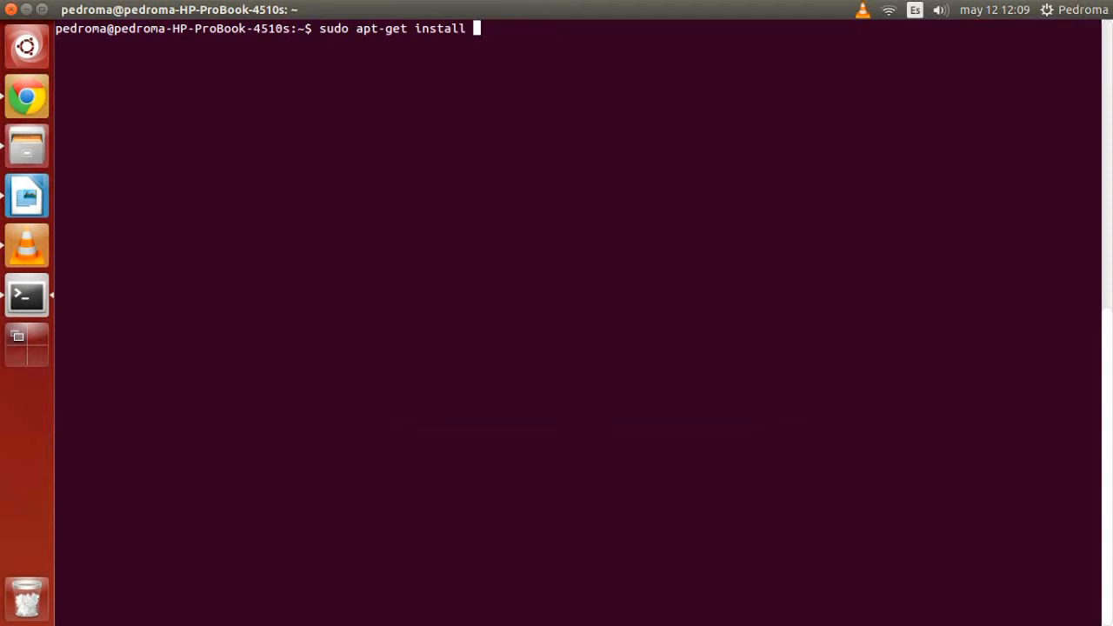
pyautogui.write('xinetd')
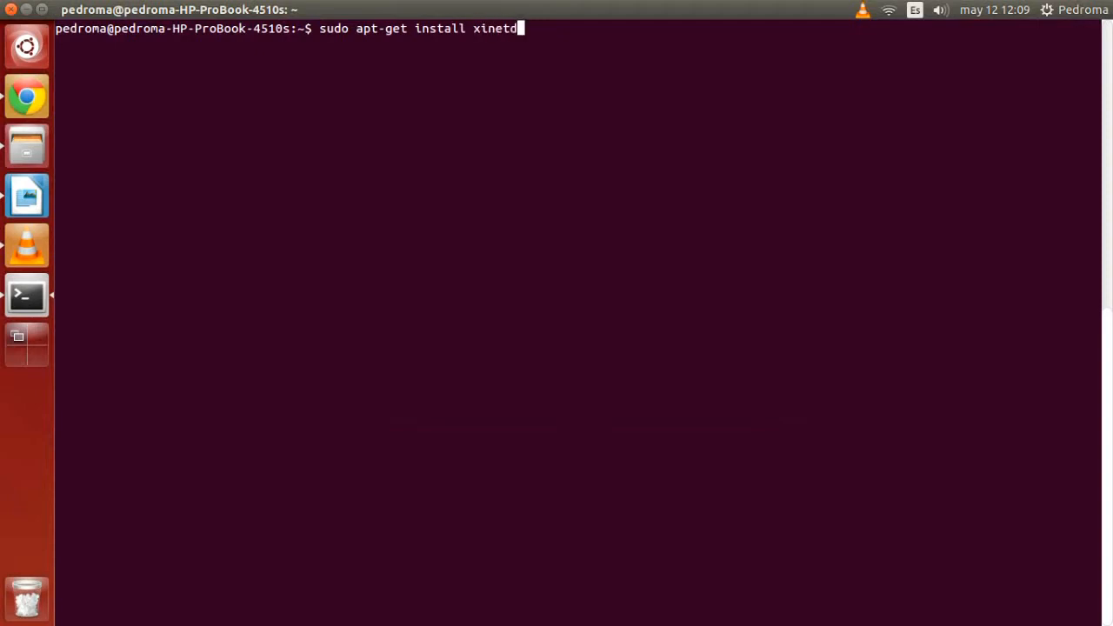
pyautogui.press('ctrl+c')
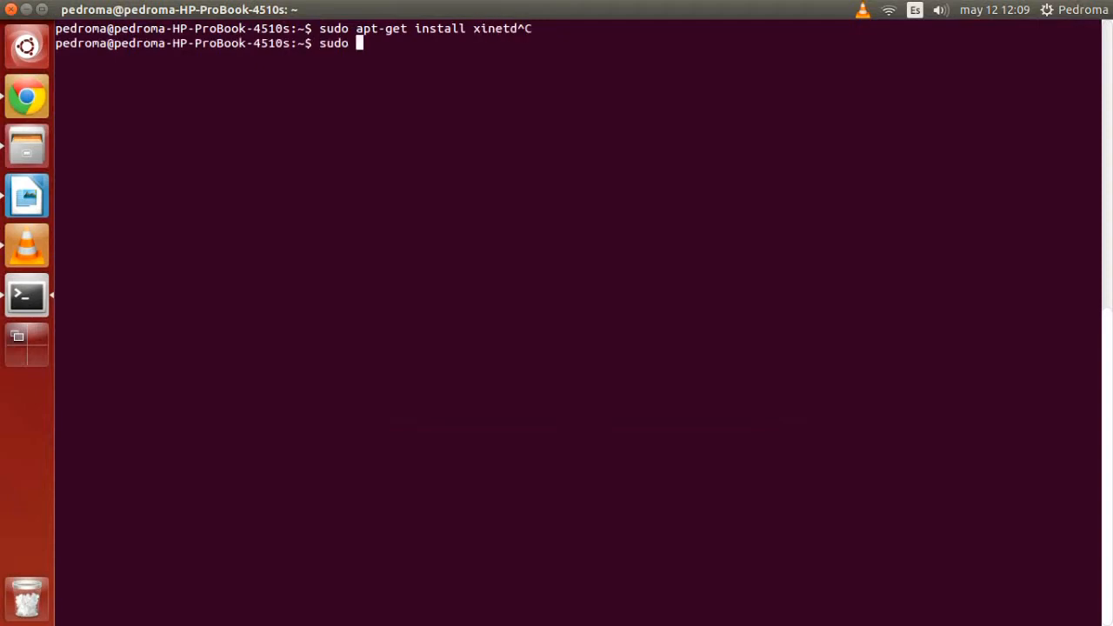
# Step: Enter 'sudo apt-get install tftp tftpd' and cancel it with Ctrl+C before it runs
pyautogui.write('apt-get install tftp tft')
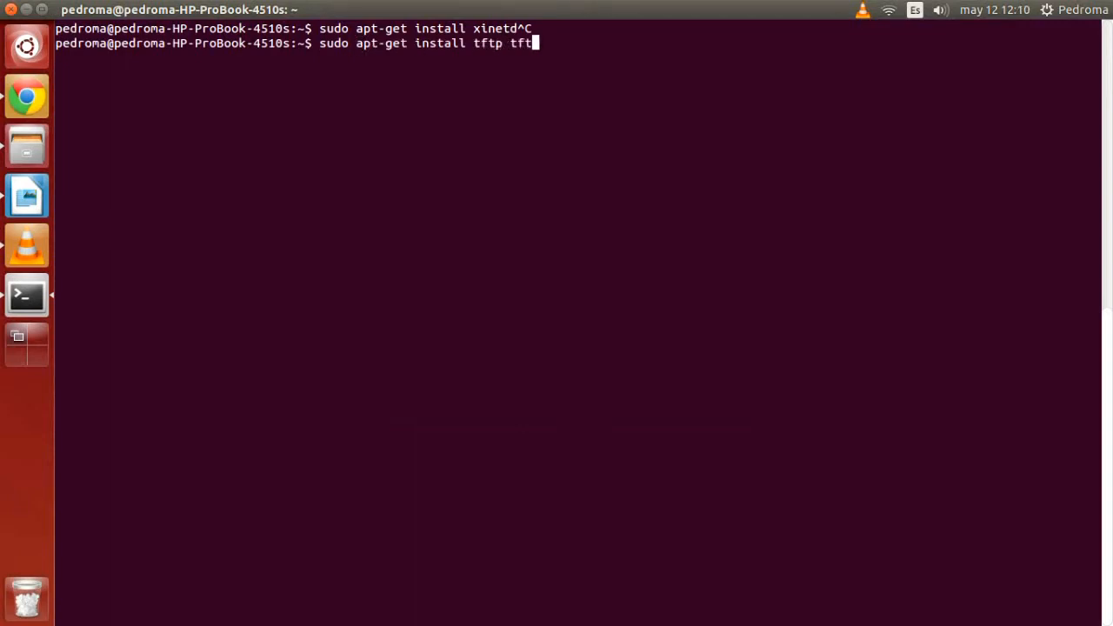
pyautogui.write('d')
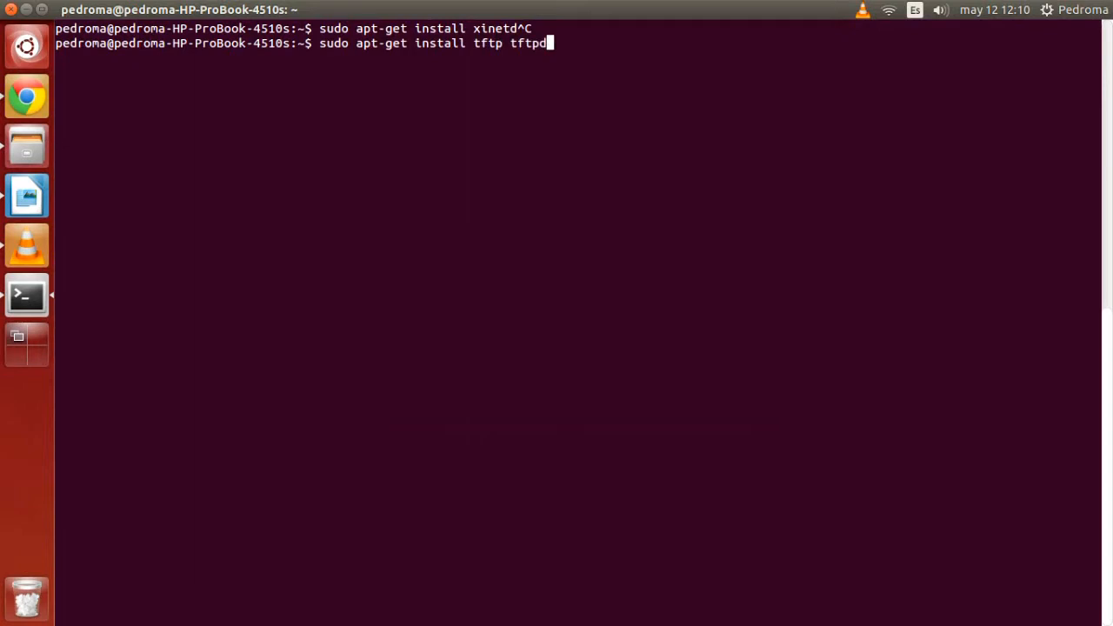
pyautogui.press('ctrl+c')
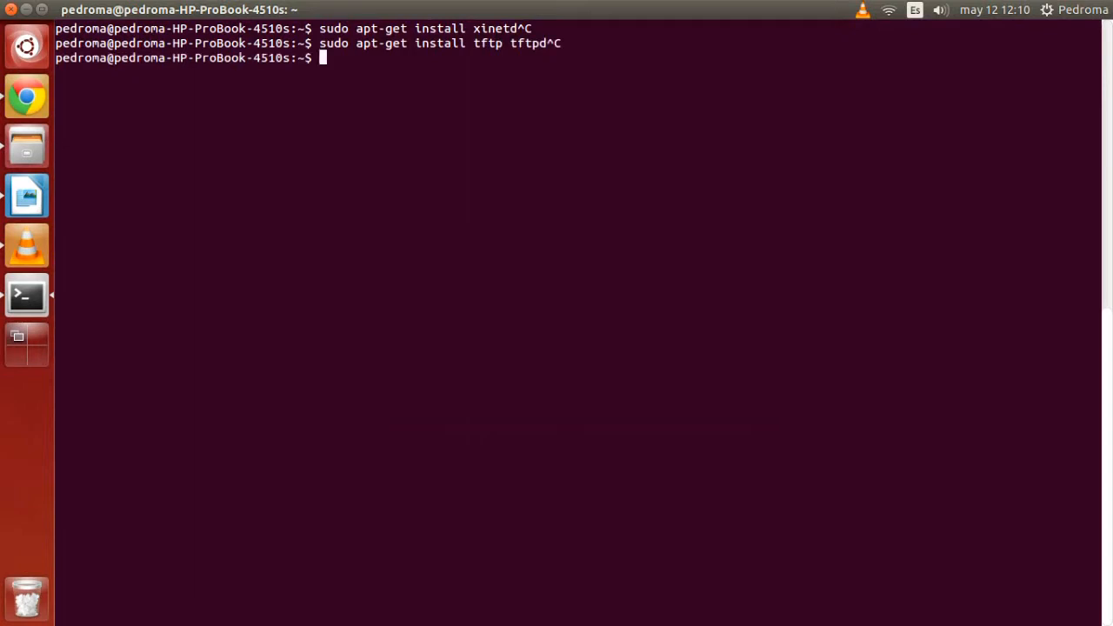
# Step: Run 'sudo gedit /etc/xinetd.d/tftp' to edit the xinetd tftp config as administrator
pyautogui.write('sudo gedit')
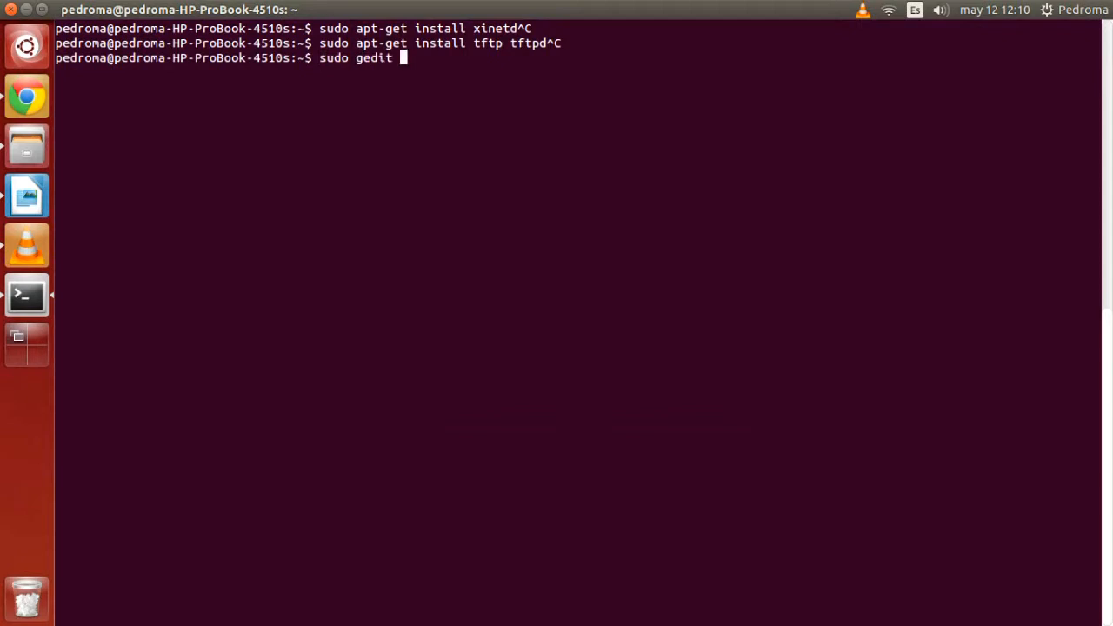
pyautogui.write('/etc/x')
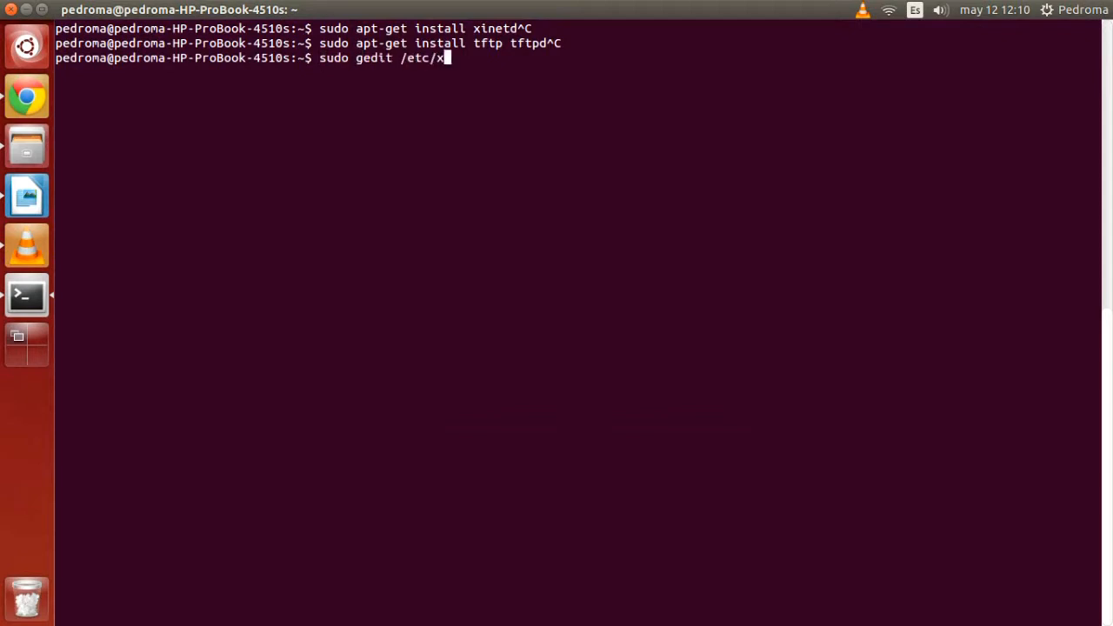
pyautogui.write('inetd.d/t')
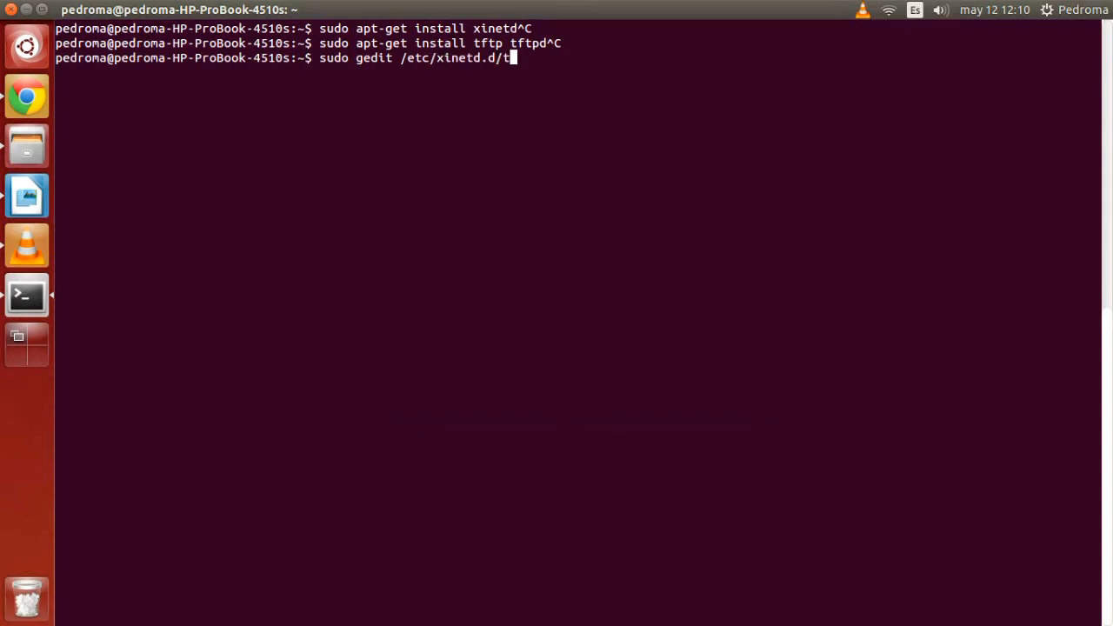
pyautogui.write('ftp')
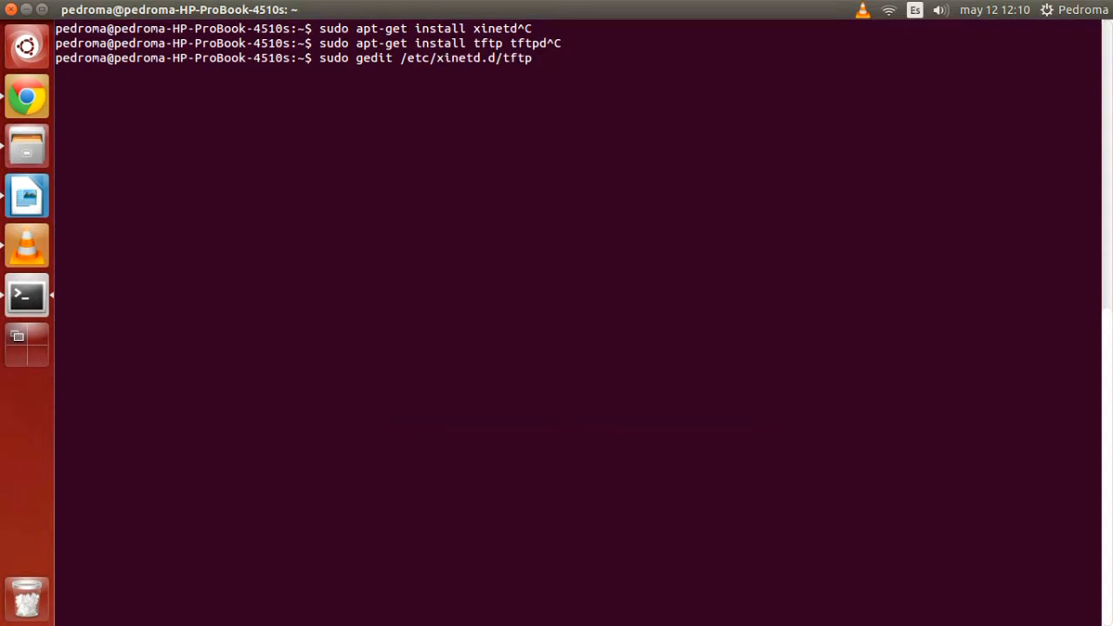
pyautogui.press('Return')
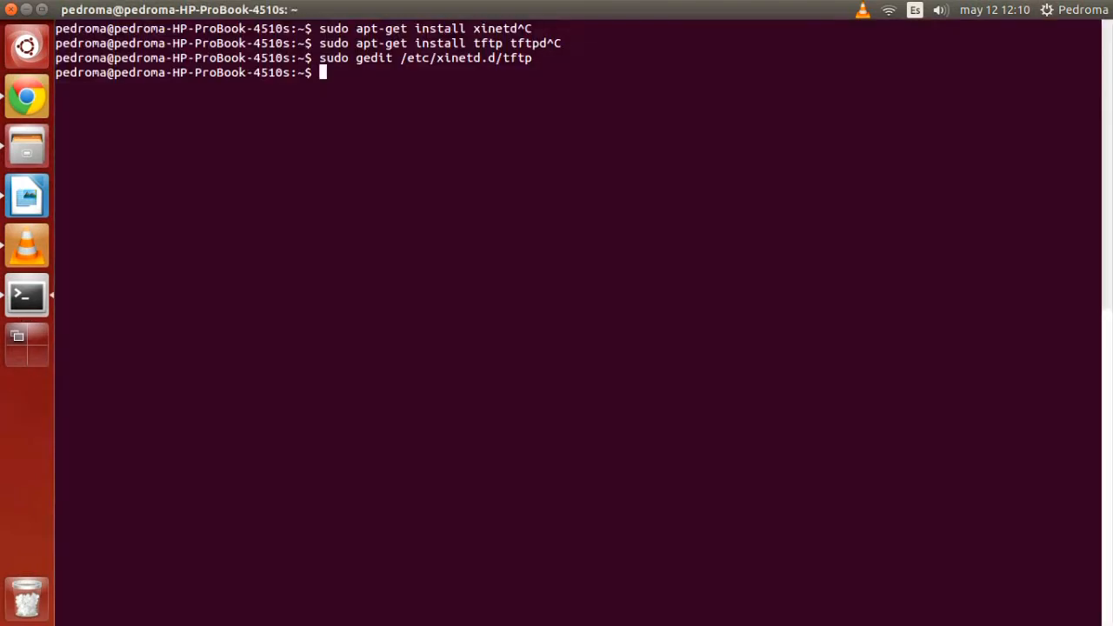
# Step: Show the 'mkdir /var/lib/tftpboot/' command creating the tftpboot folder
pyautogui.write('mk')
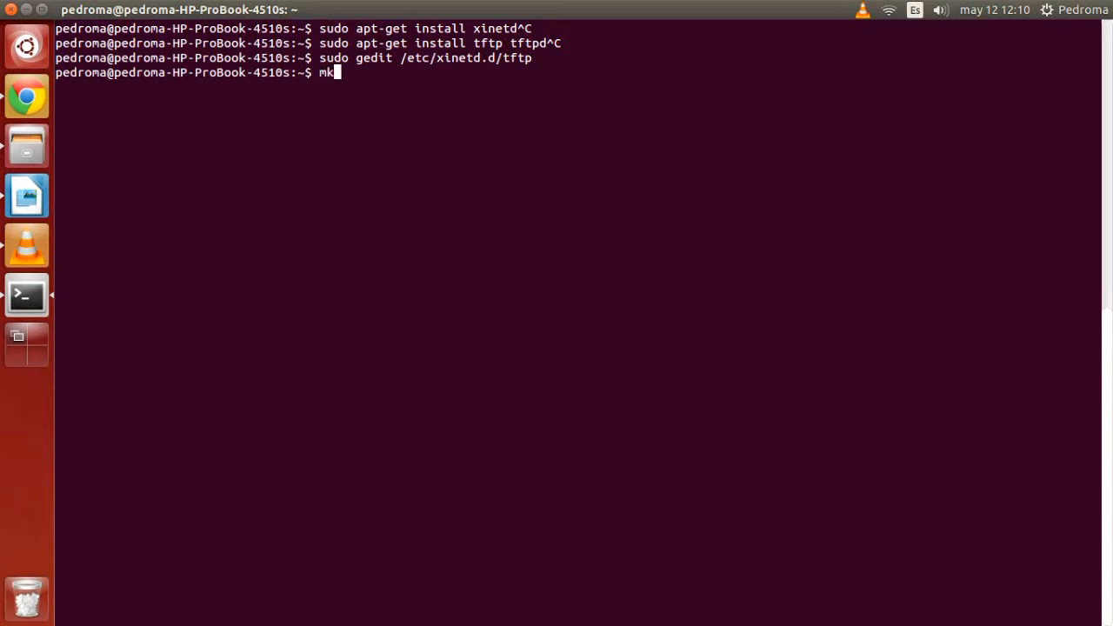
pyautogui.press('Return')
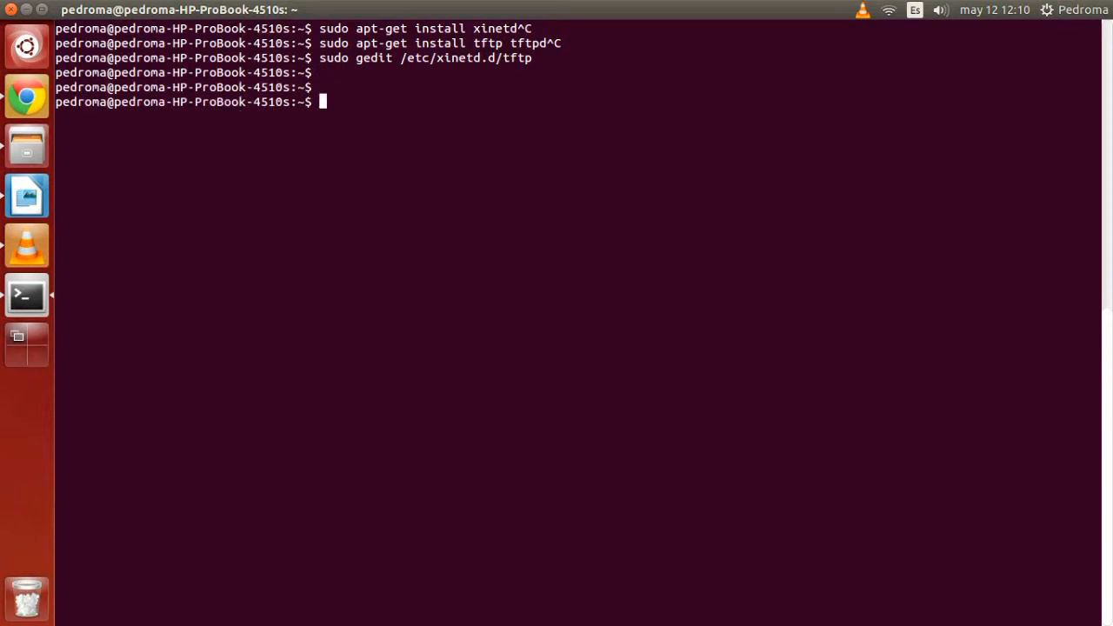
pyautogui.write('mkdir /var/')
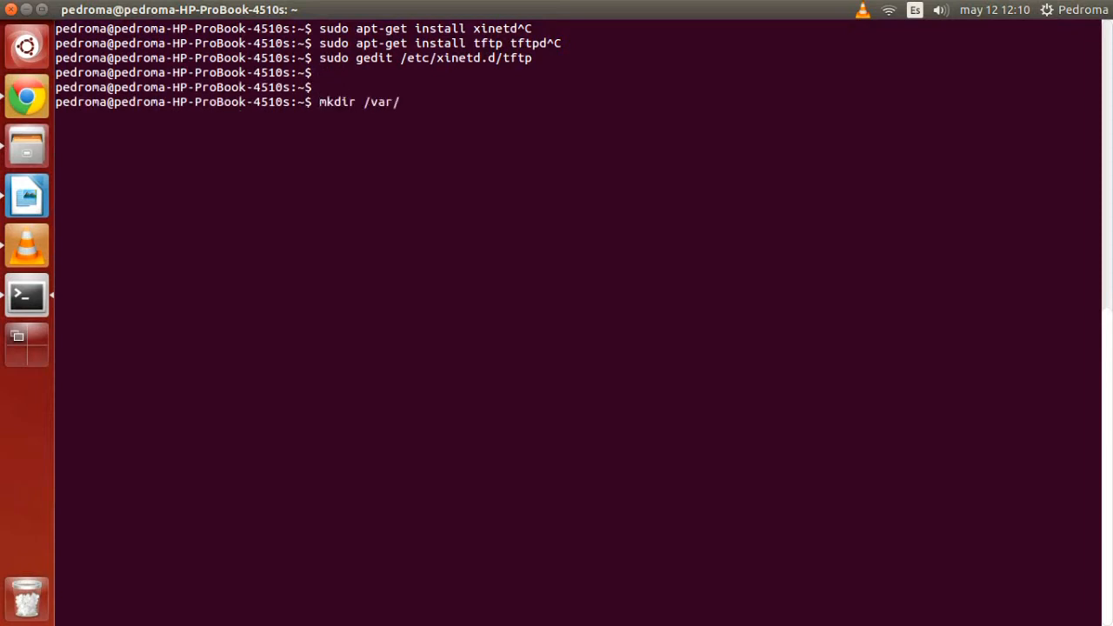
pyautogui.write('lib/tftpboot/')
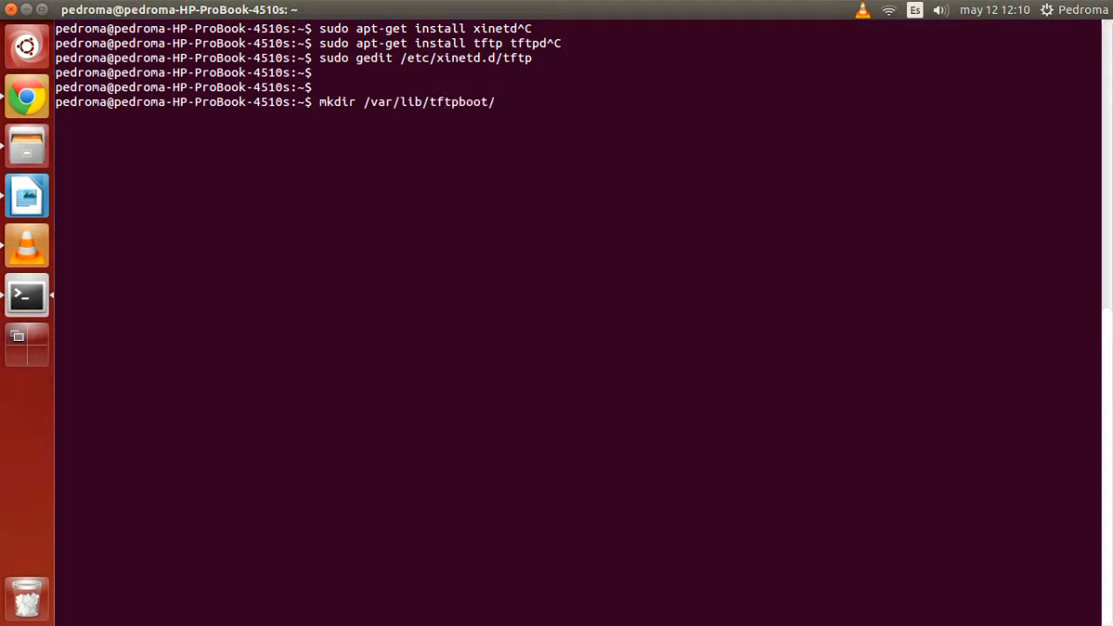
# Step: Show 'chown -R nobody:nogroup /var/lib/tftpboot/' and 'groupadd nogroup', each left unrun
pyautogui.write('chown -R nobody:nogroup /va')
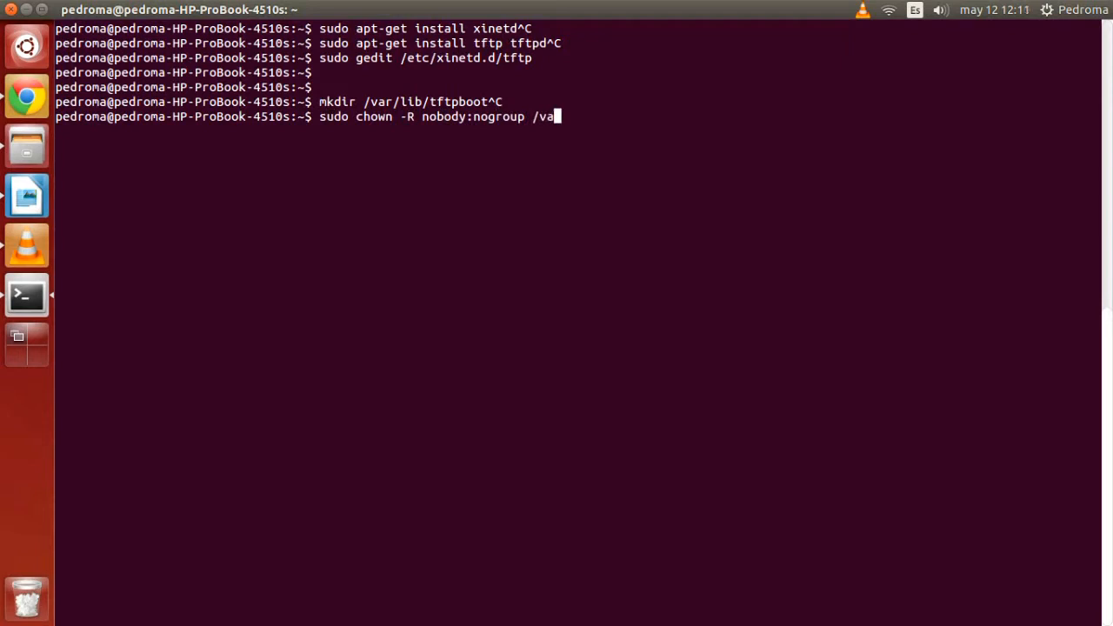
pyautogui.write('r/lib/tftpboot/^C')
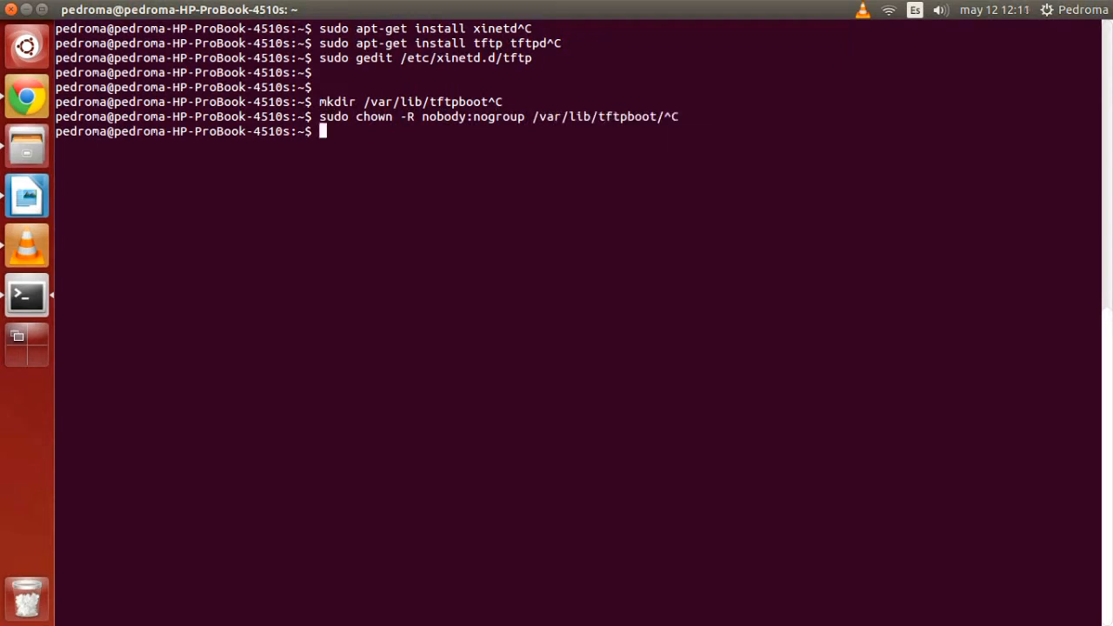
pyautogui.write('grops')
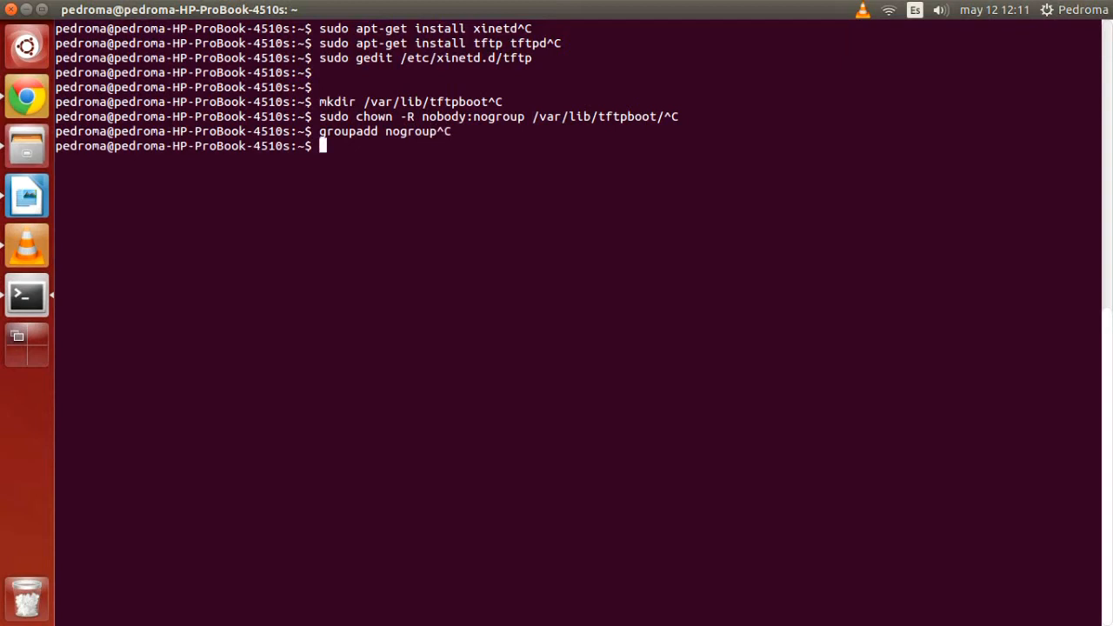
# Step: Show 'chmod -R 777 /var/lib/tftpboot/' giving the folder full permissions, left unrun
pyautogui.write('chmod 7')
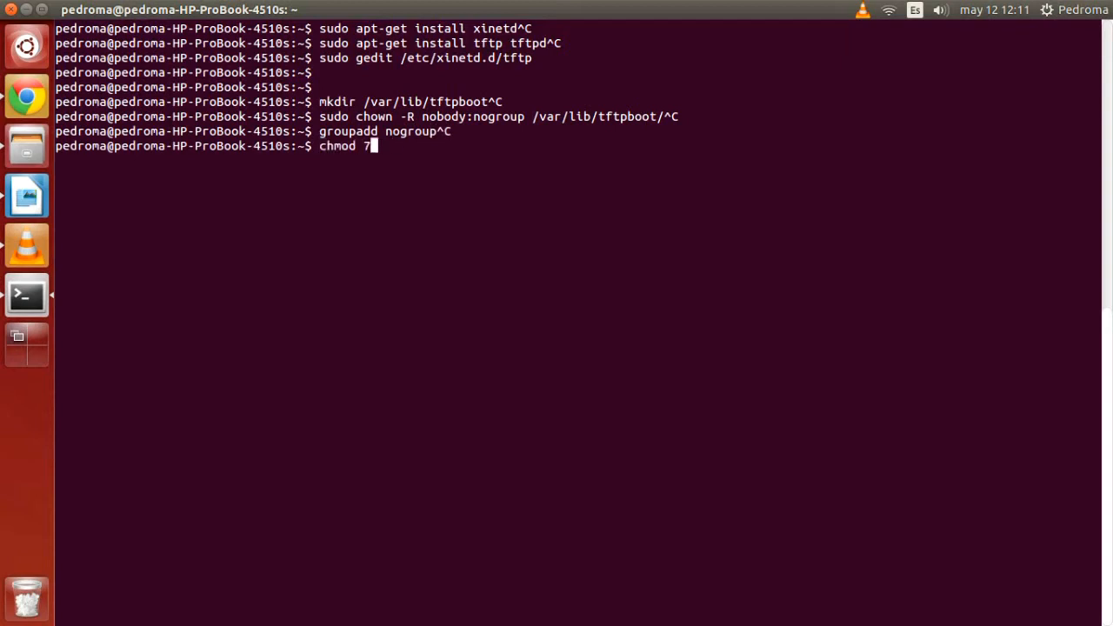
pyautogui.write('-R')
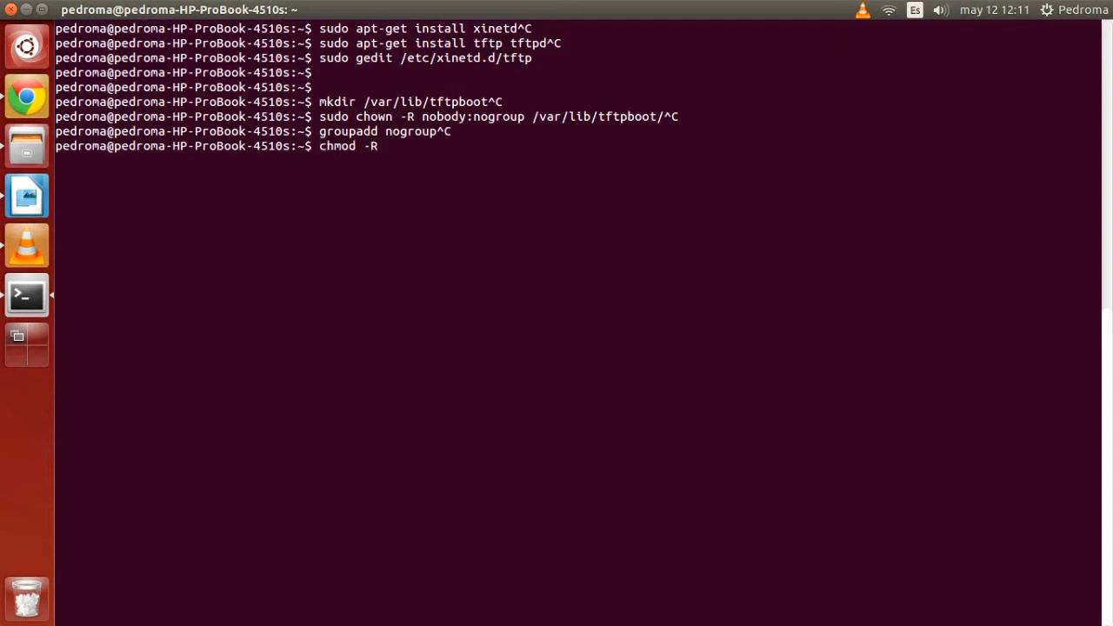
pyautogui.write('777 /var/')
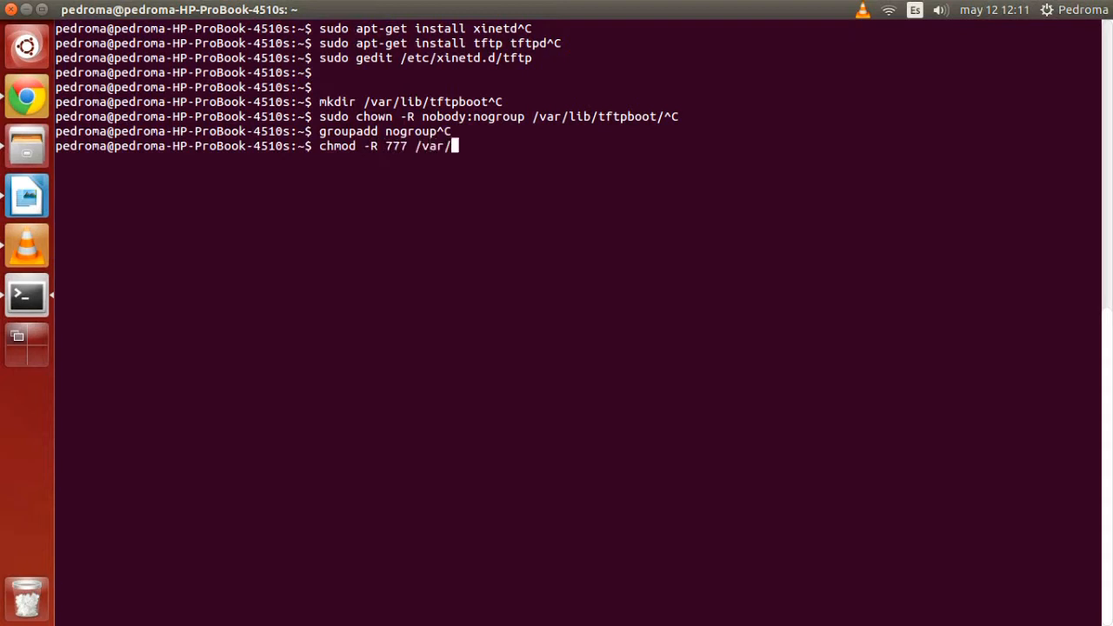
pyautogui.write('lib/tftpboot/^C')
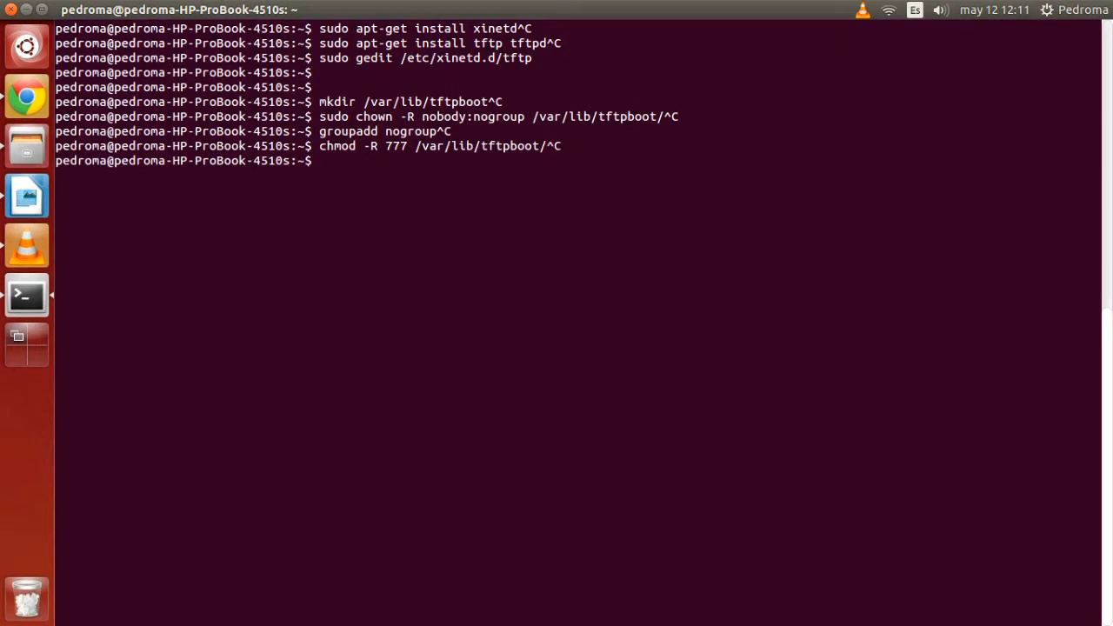
# Step: Run 'sudo service xinetd restart' so xinetd reports stop/waiting then start/running
pyautogui.write('s')
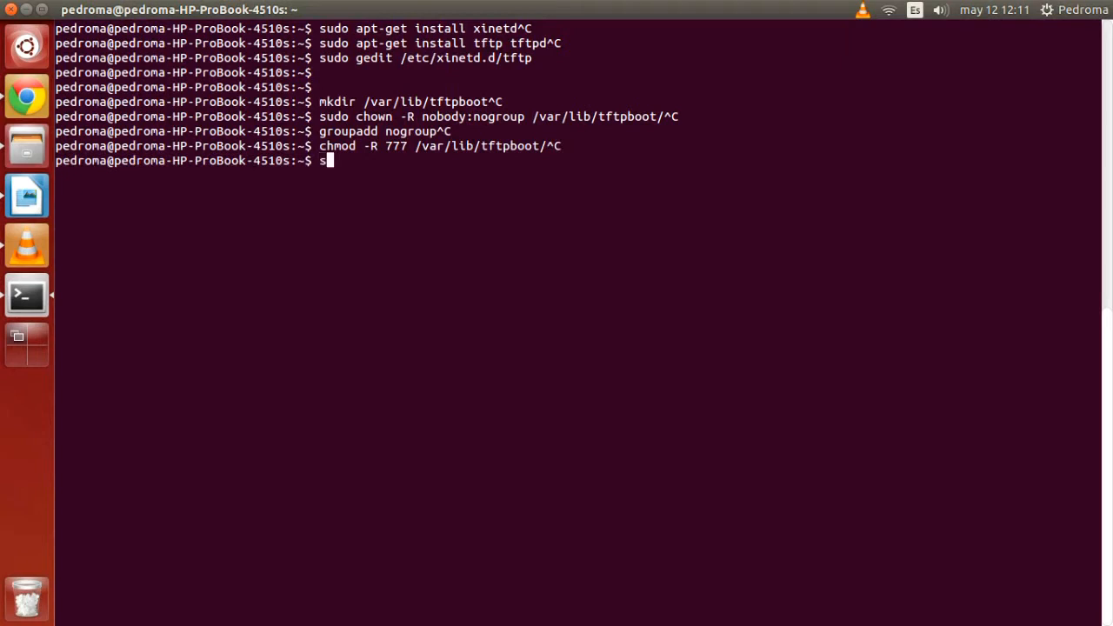
pyautogui.write('udo service xinetd')
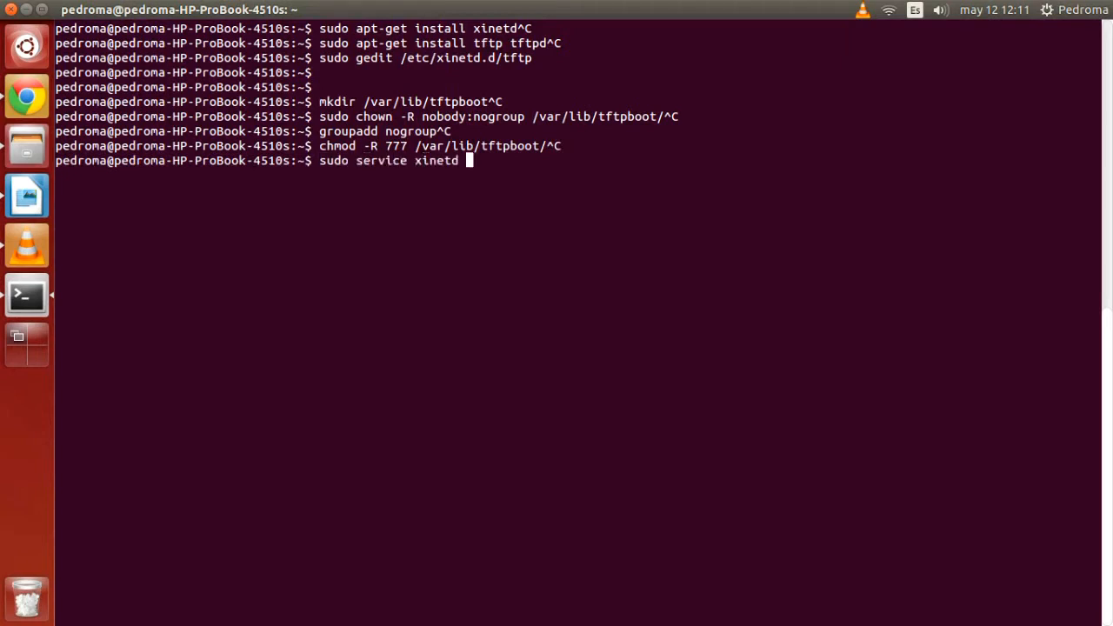
pyautogui.write('restart')
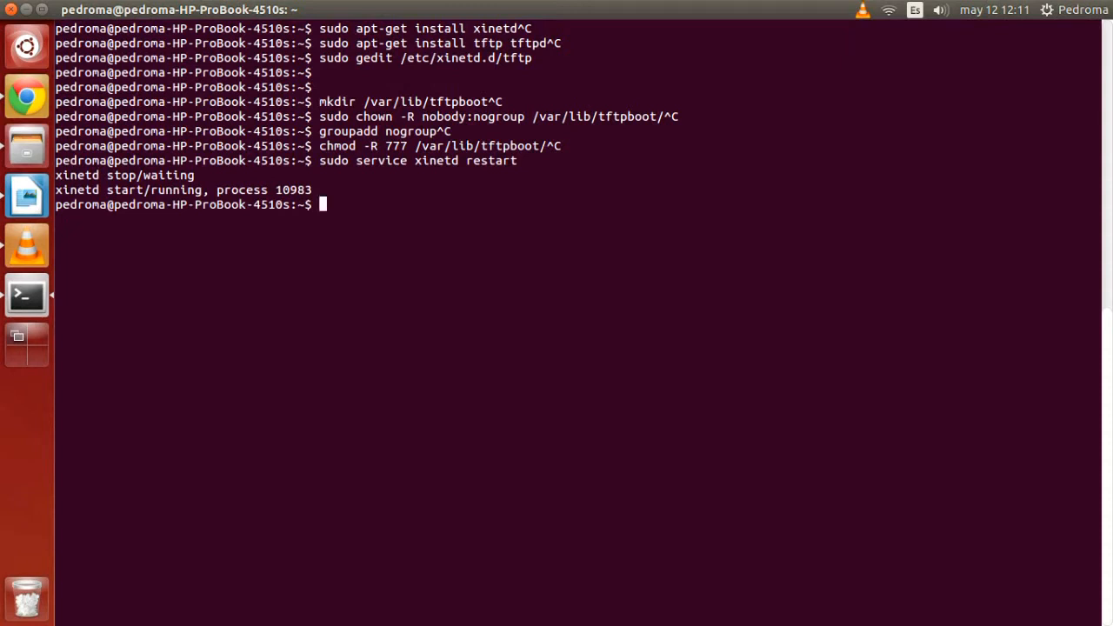
pyautogui.write('touc')
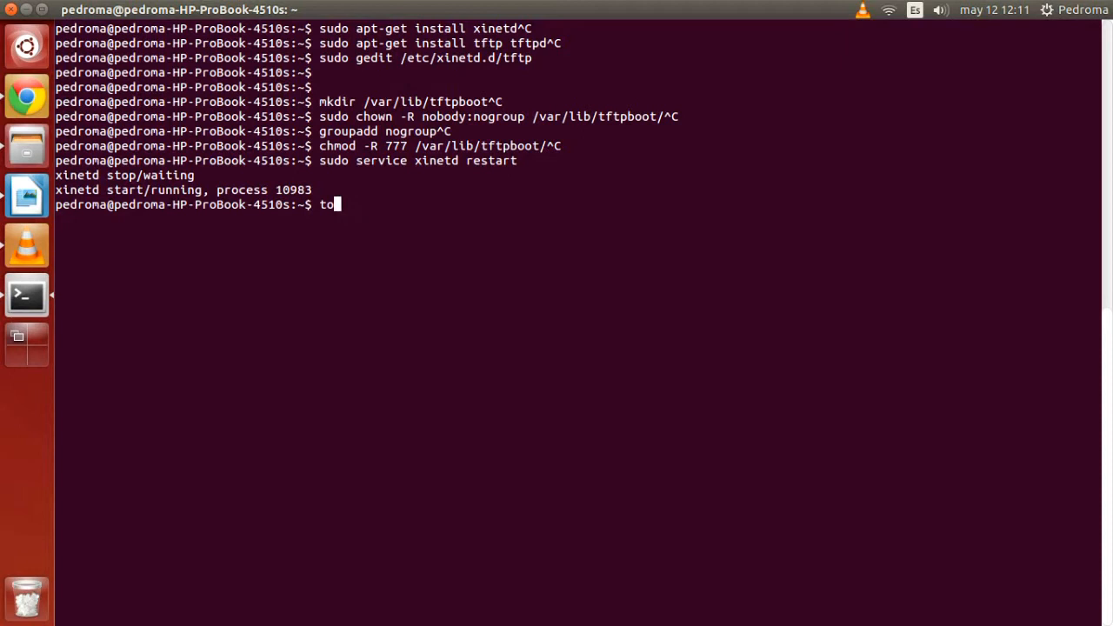
# Step: Run 'touch /var/lib/tftpboot/examplefile' to create the example file
pyautogui.write('uch /v')
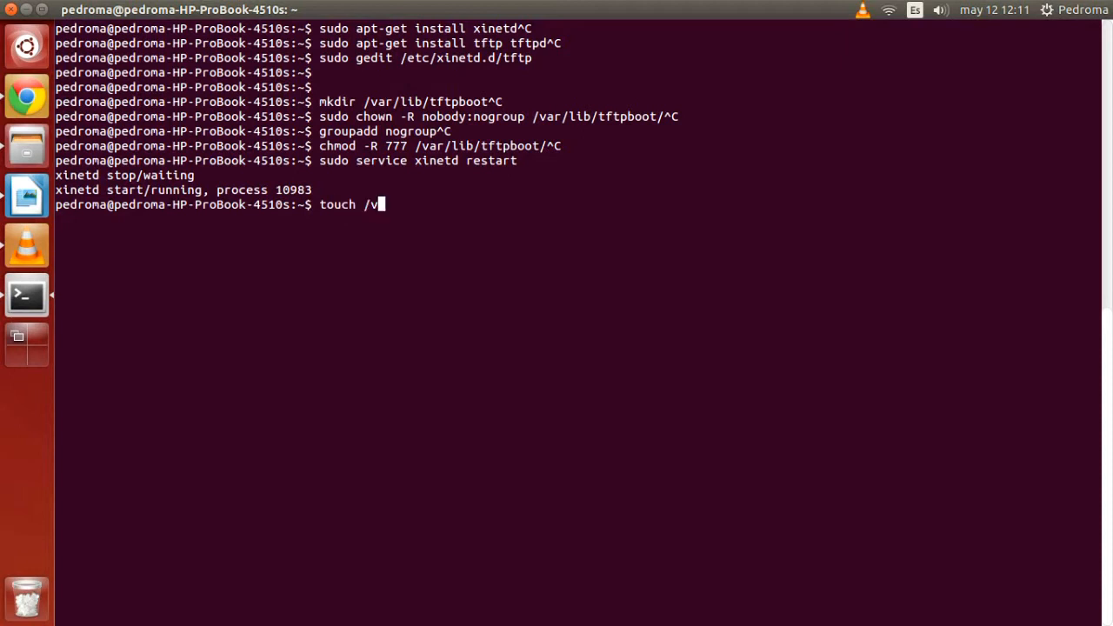
pyautogui.write('ar/lib/')
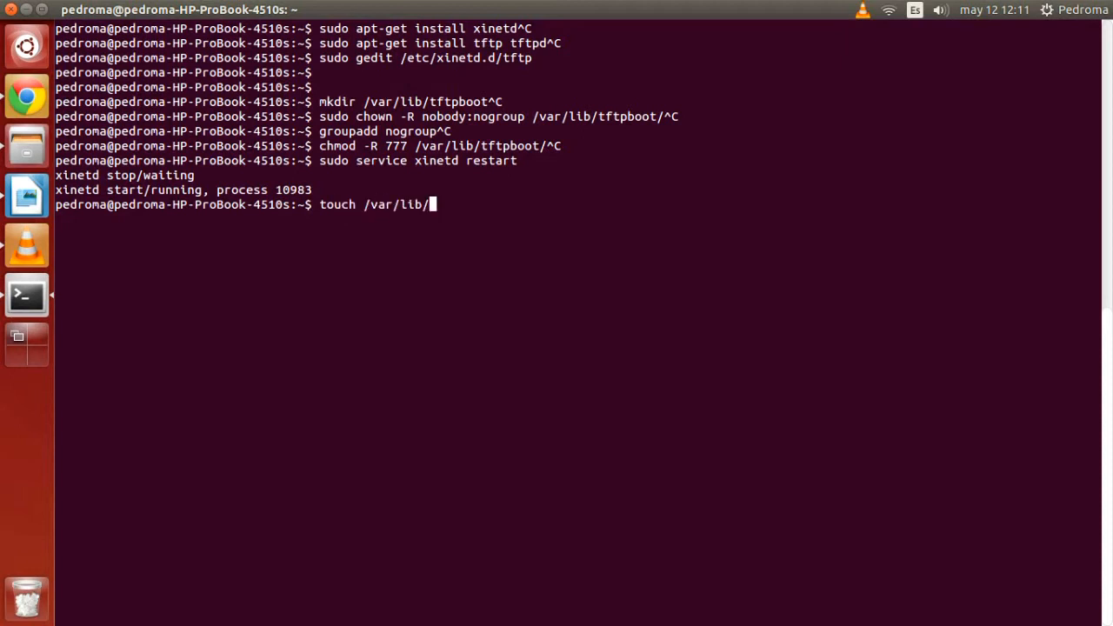
pyautogui.write('tftpboot/examplefile')
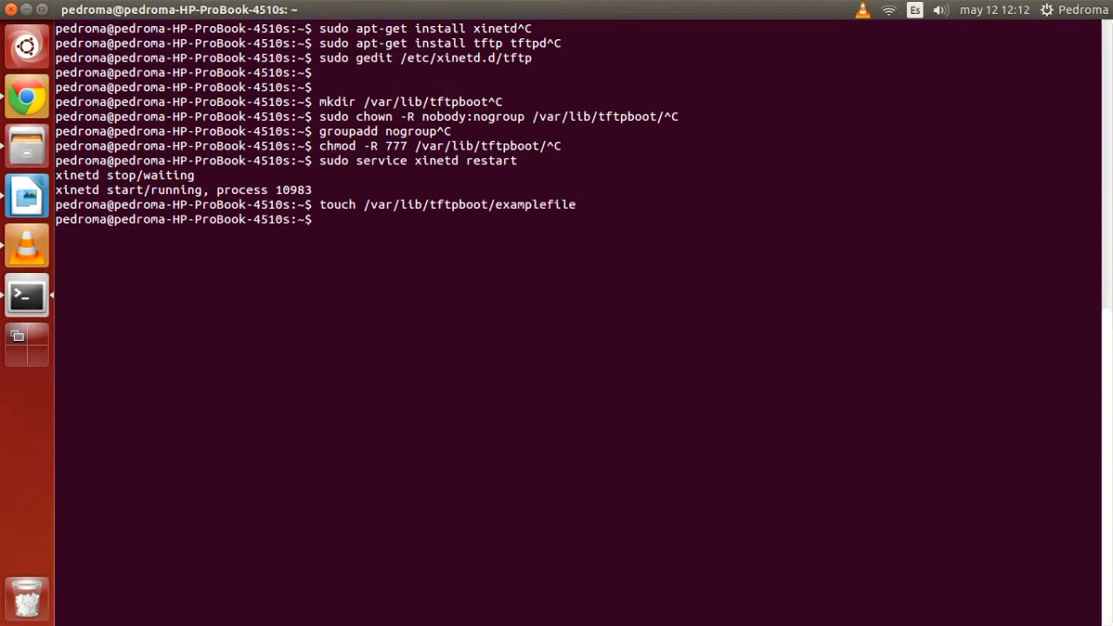
# Step: Prepare 'chmod 777 /var/lib/tftpboot/examplefile' at the prompt
pyautogui.write('cho')
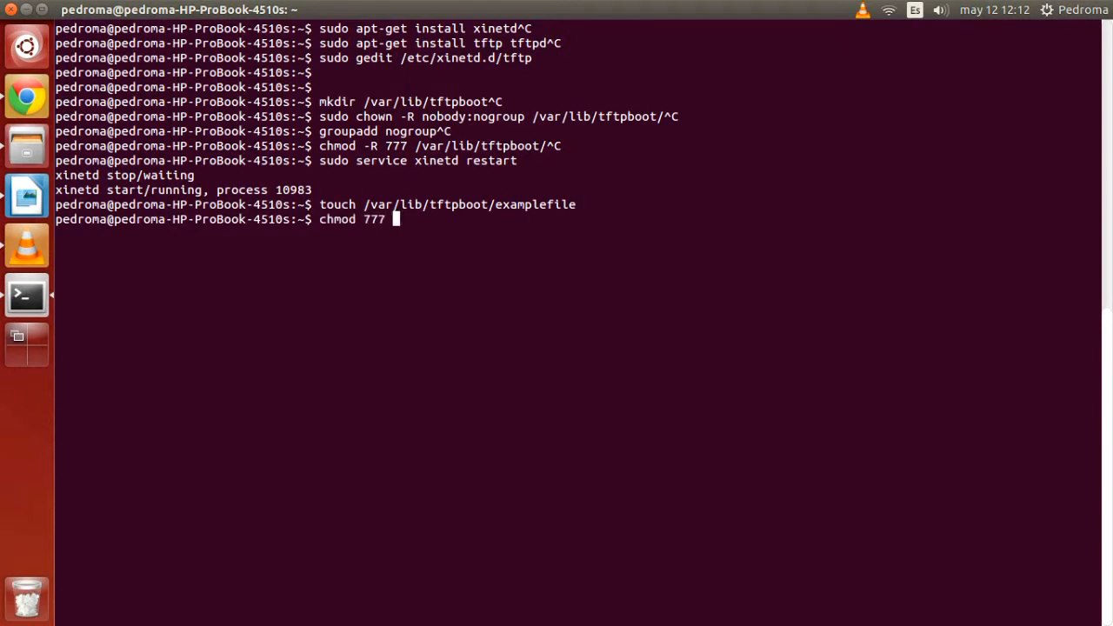
pyautogui.write('/var/lib/t')
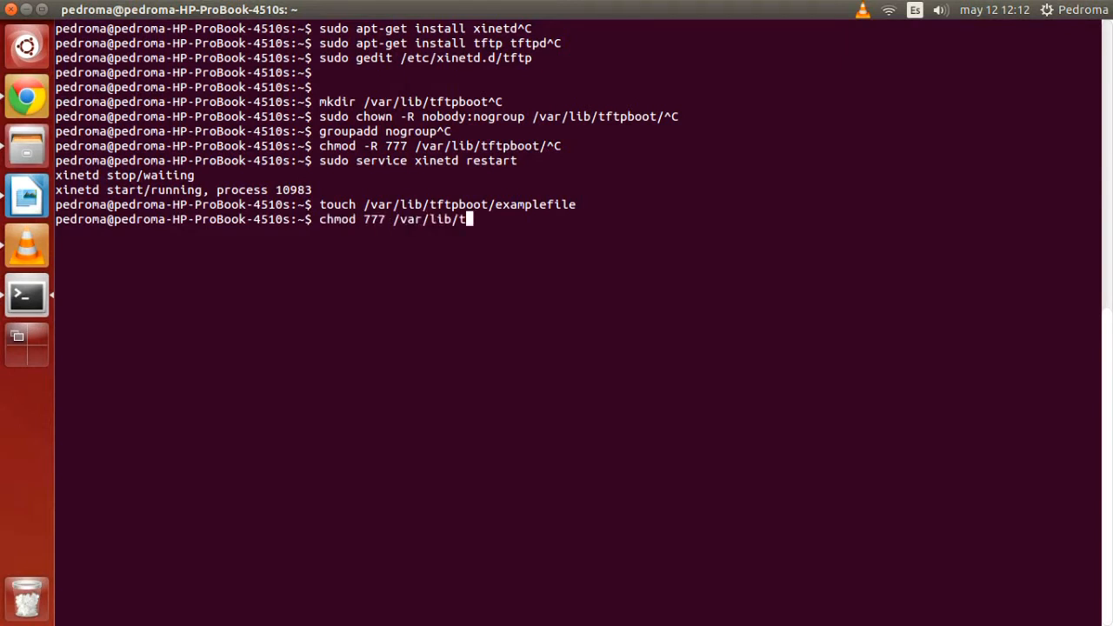
pyautogui.write('ftpboot/examplefile')
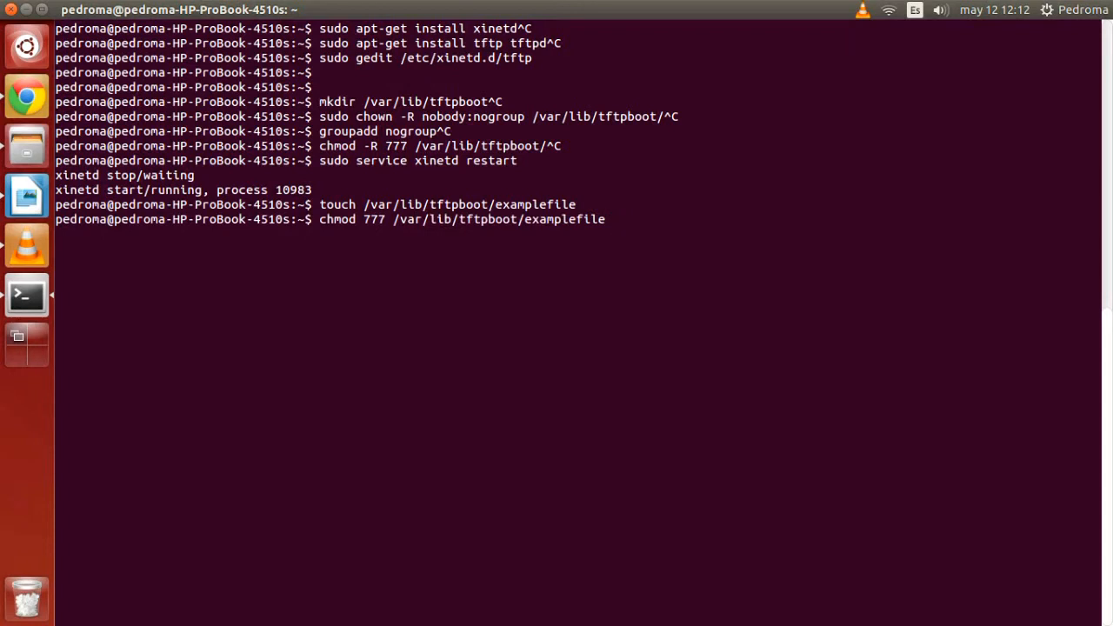